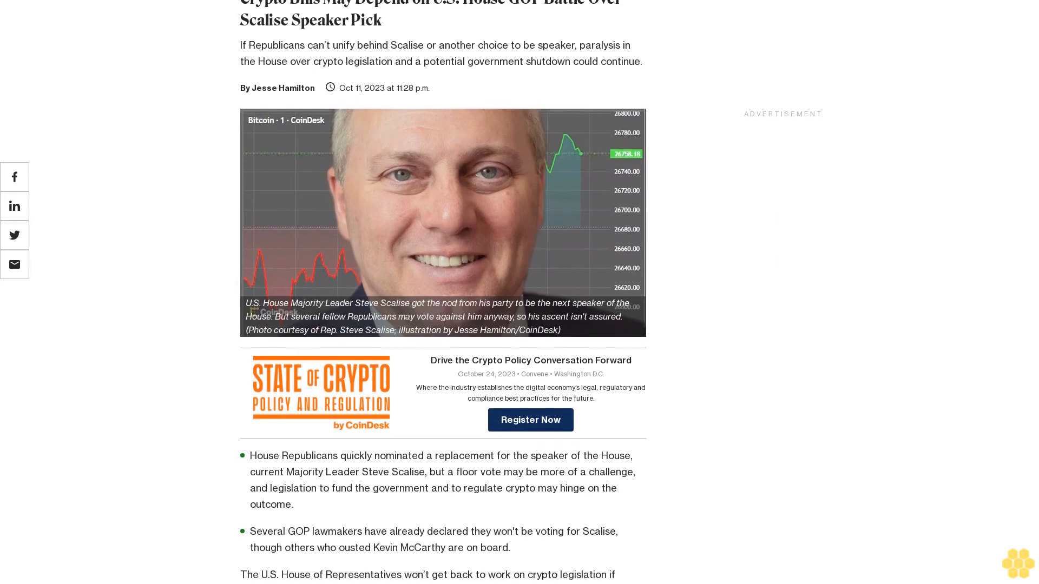
scroll(down, 3)
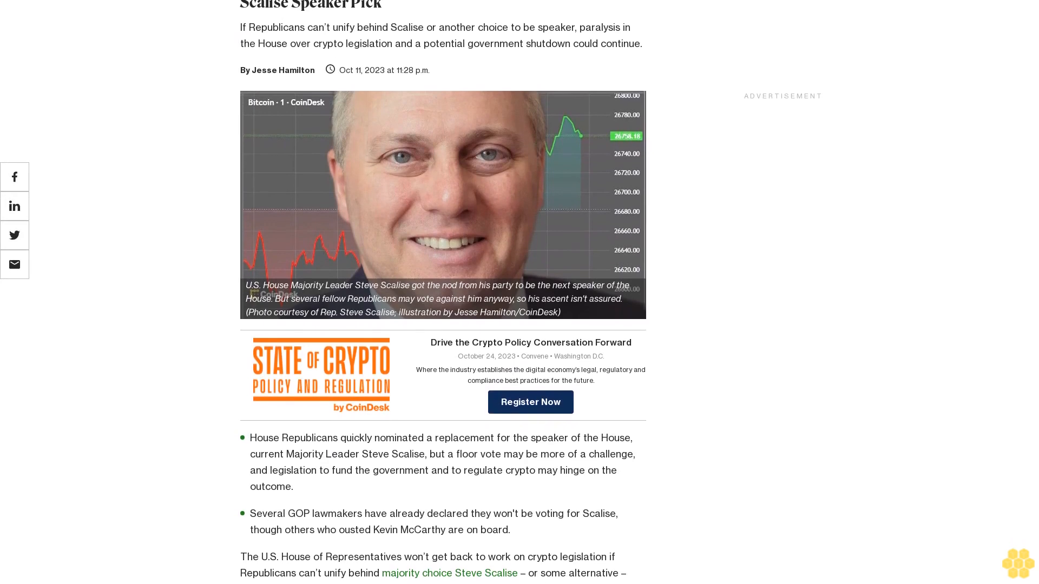
scroll(down, 3)
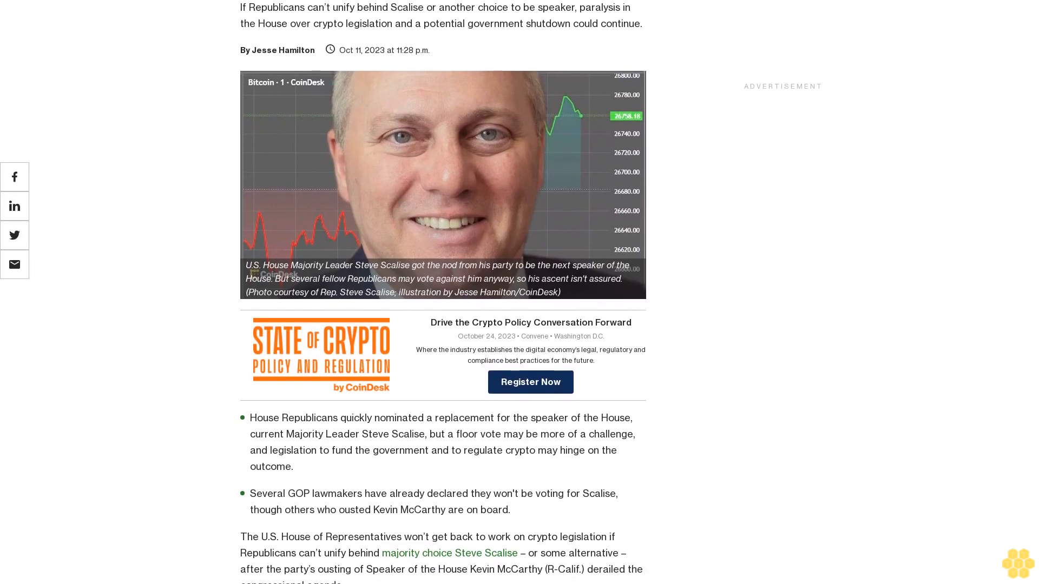
scroll(up, 3)
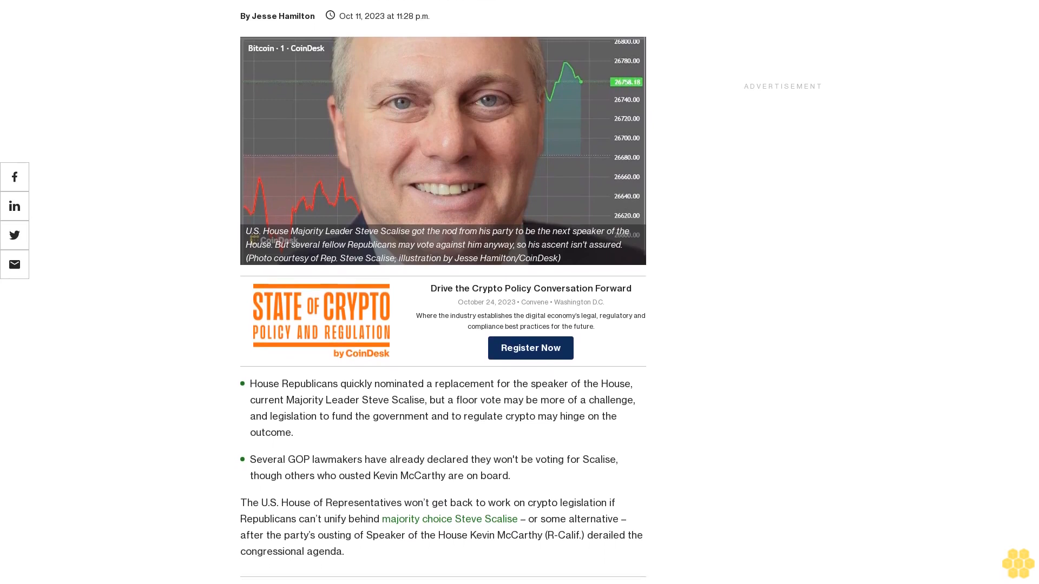
scroll(down, 3)
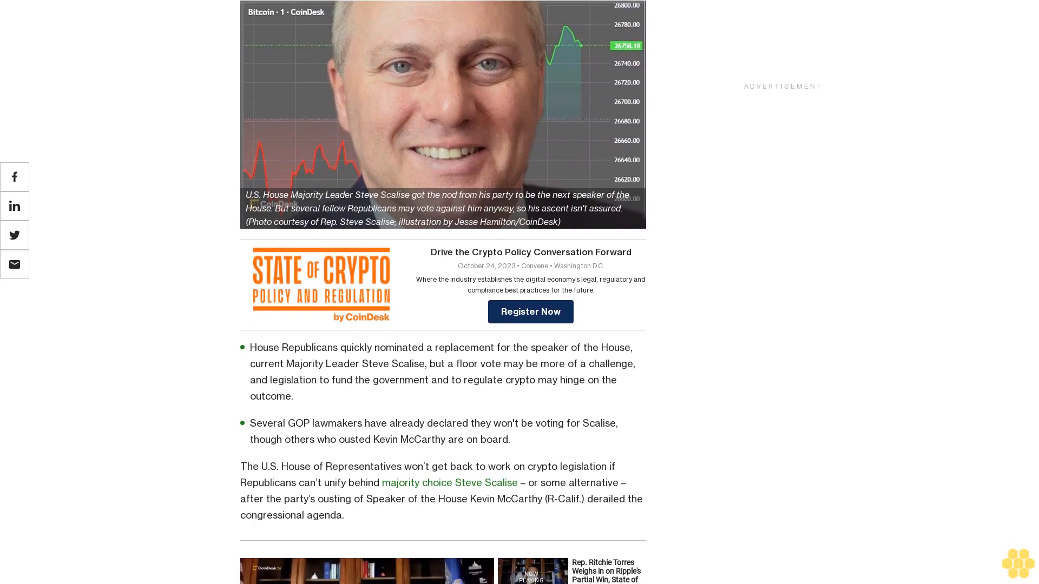
scroll(down, 3)
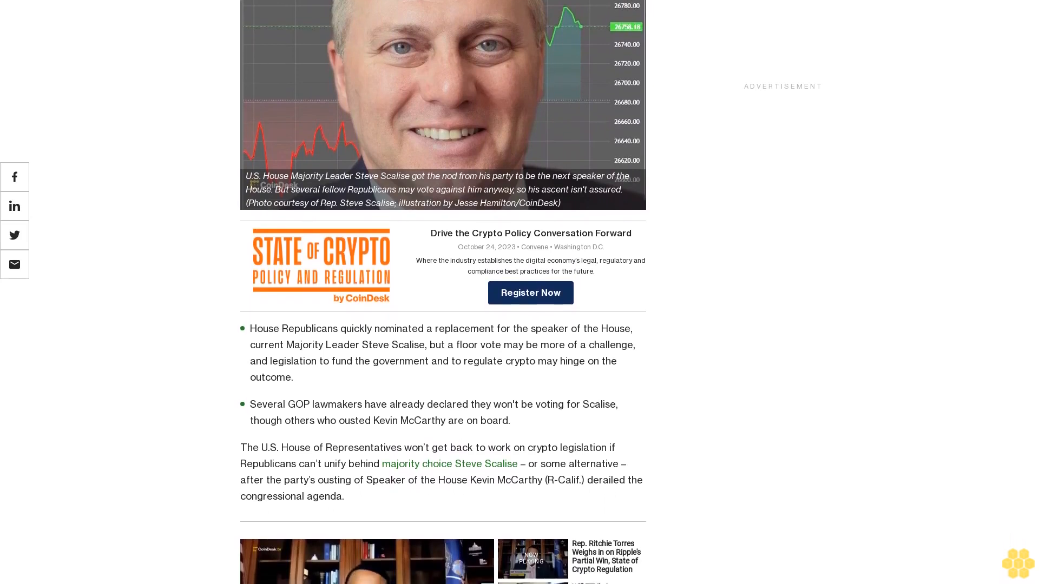
scroll(down, 3)
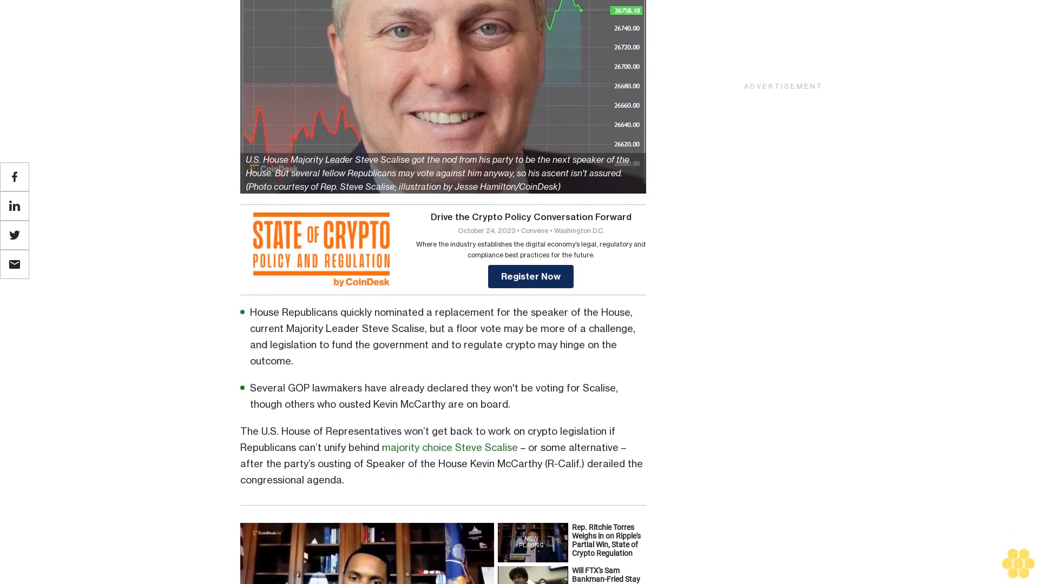
scroll(down, 3)
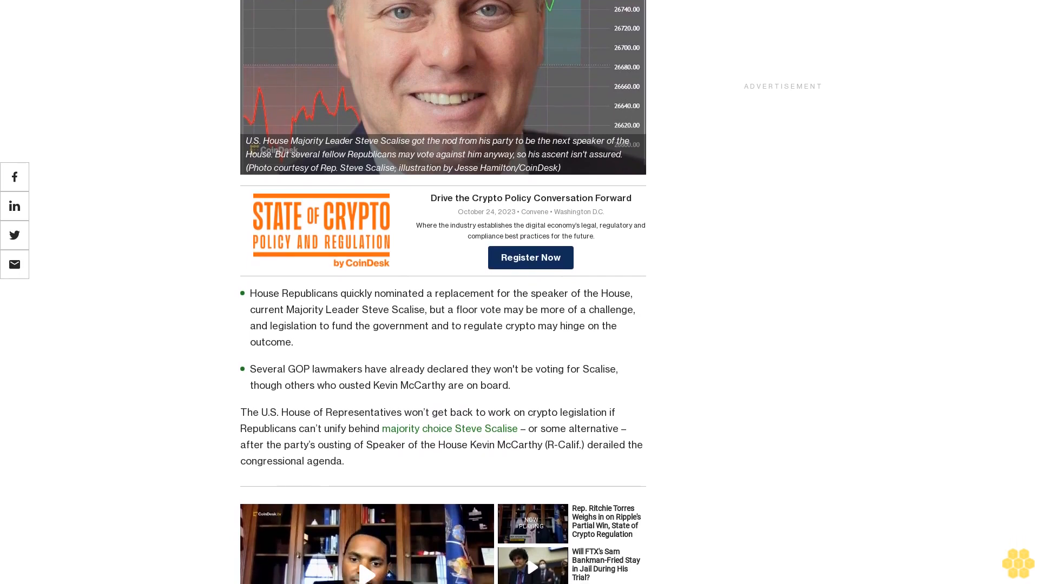
scroll(down, 3)
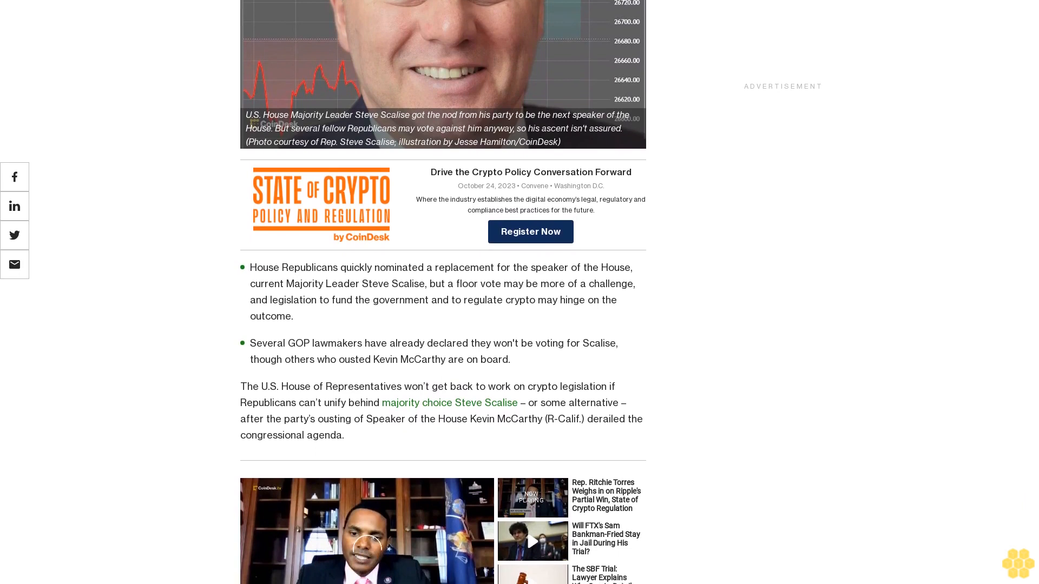
scroll(down, 3)
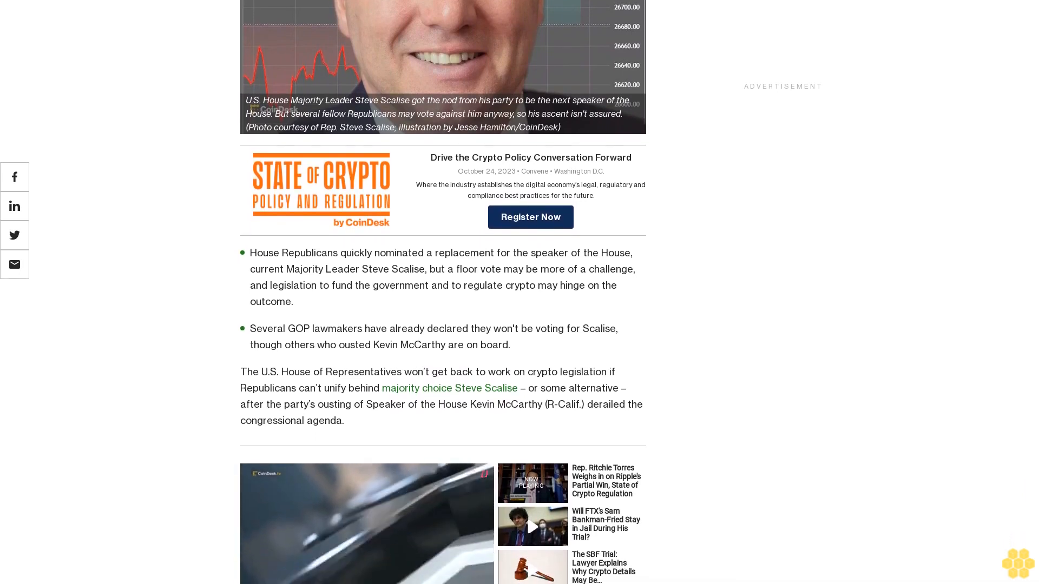
scroll(down, 3)
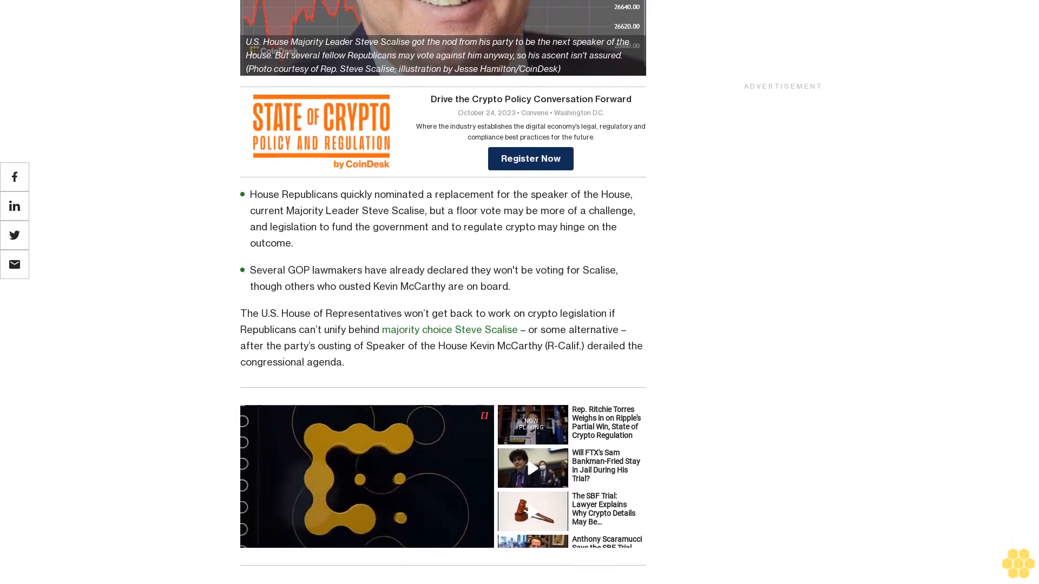
scroll(down, 3)
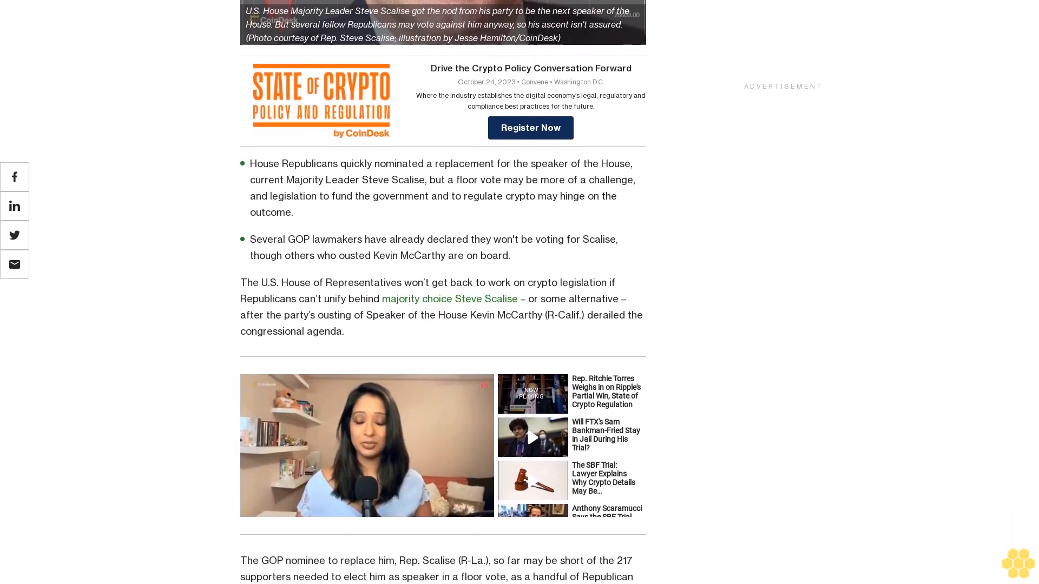
scroll(down, 3)
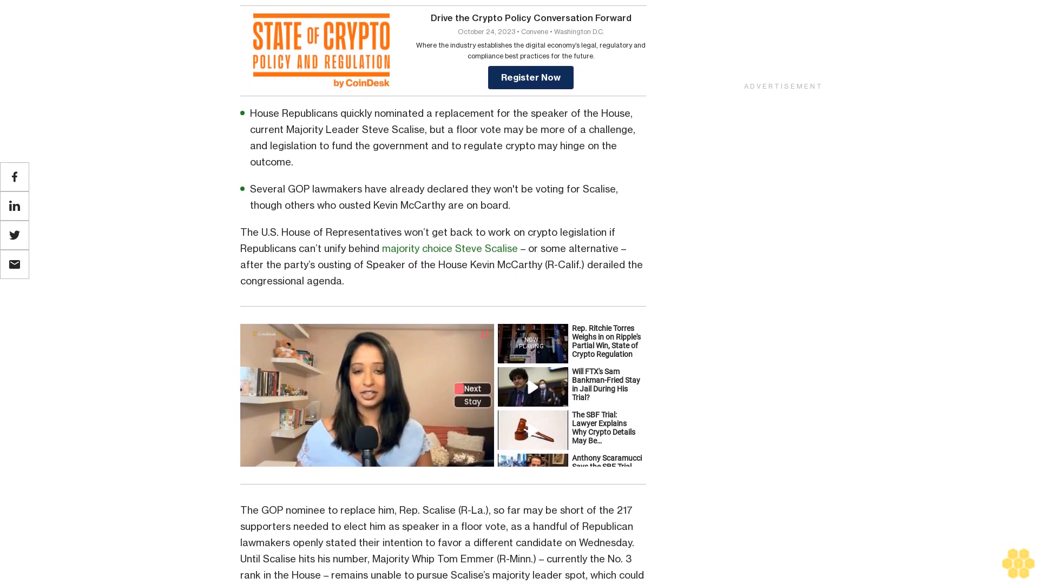
scroll(down, 3)
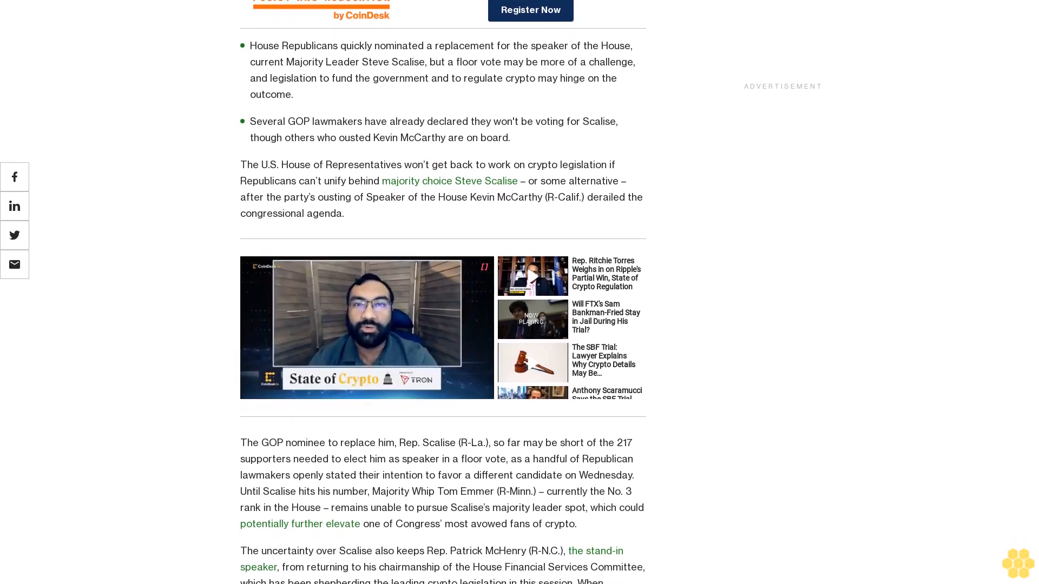
scroll(down, 3)
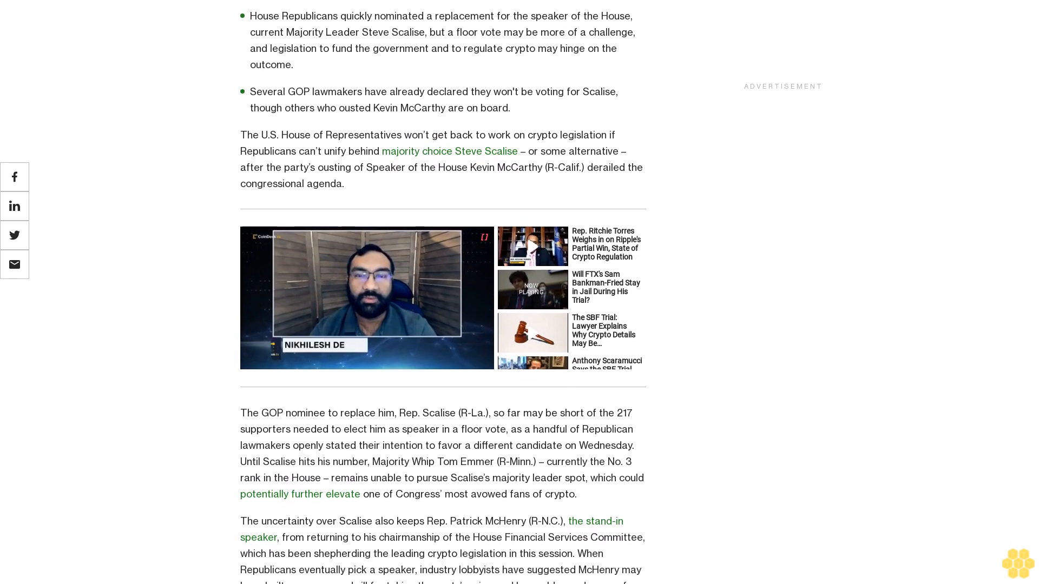
scroll(down, 3)
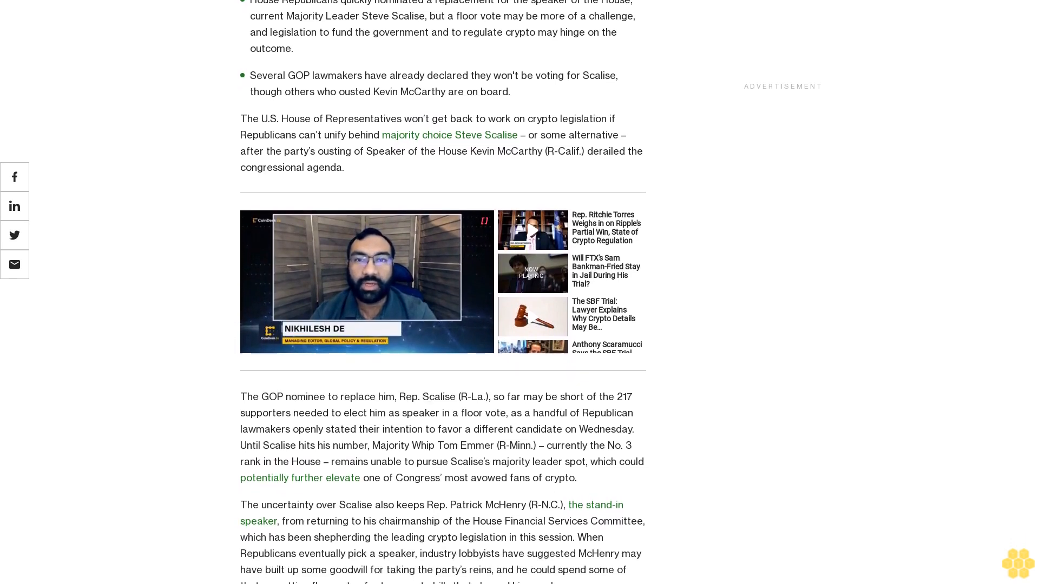
scroll(down, 3)
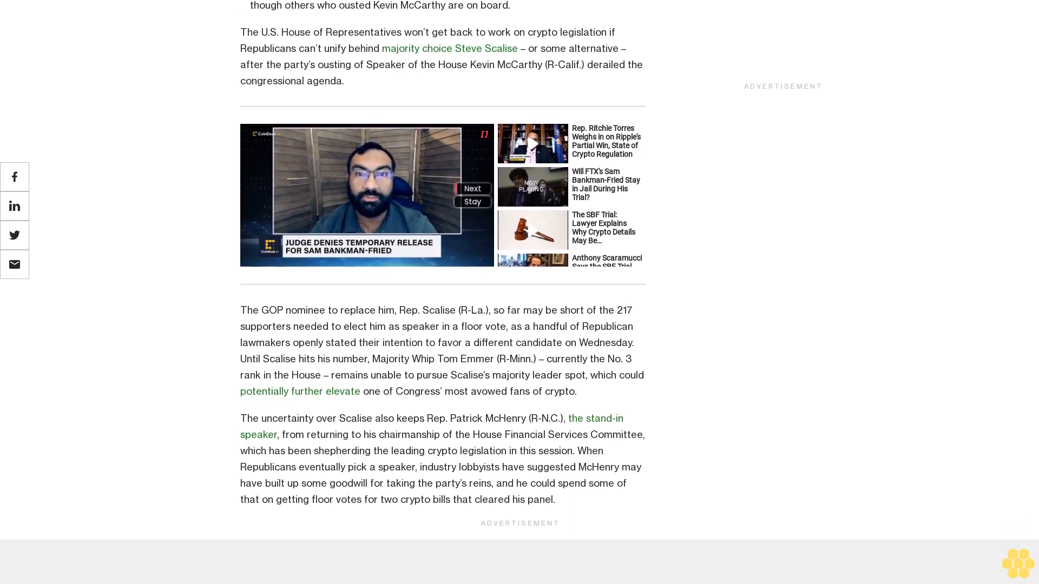
scroll(down, 3)
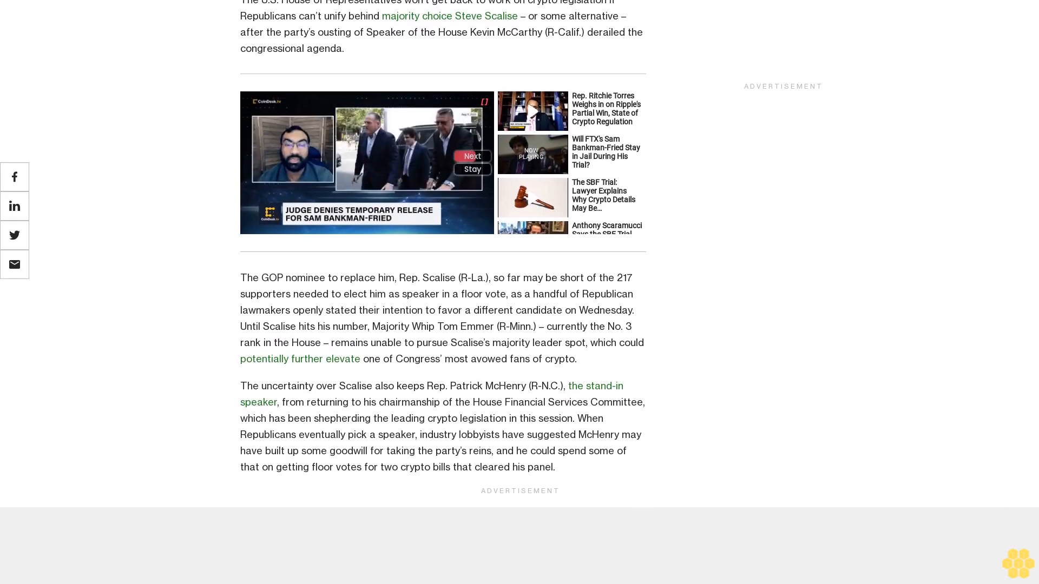
scroll(up, 3)
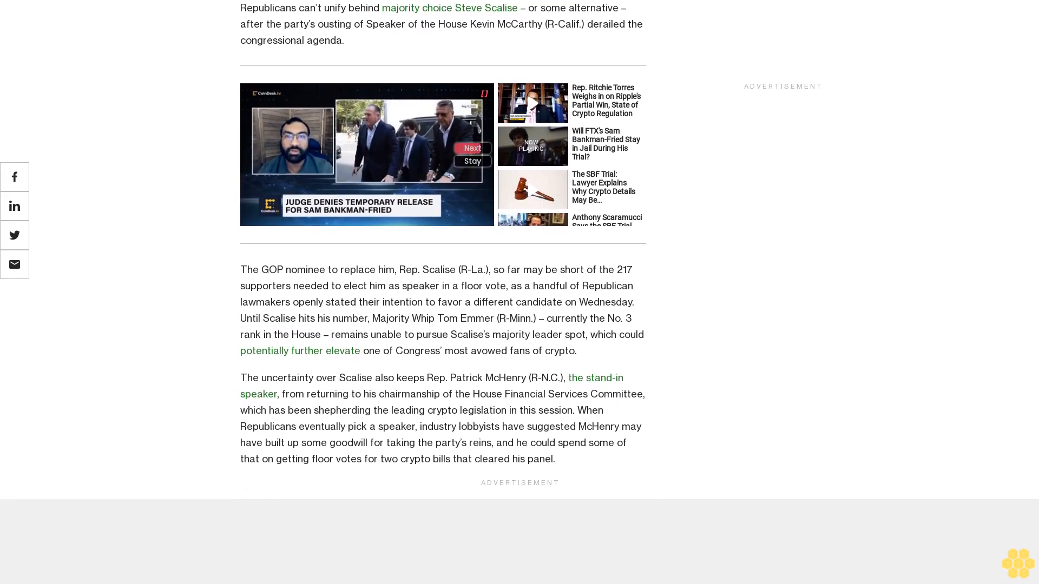
scroll(down, 3)
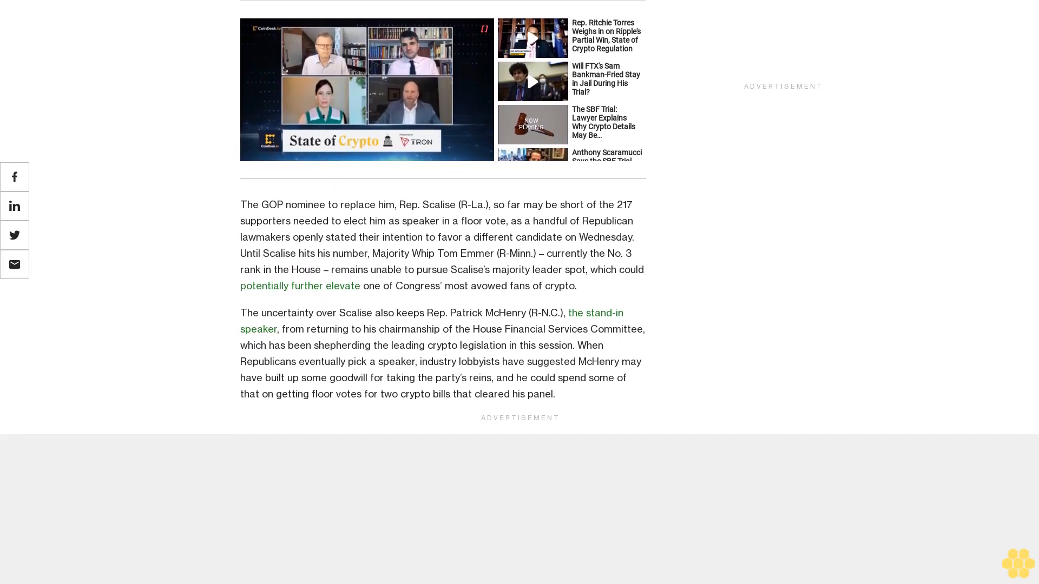
scroll(down, 3)
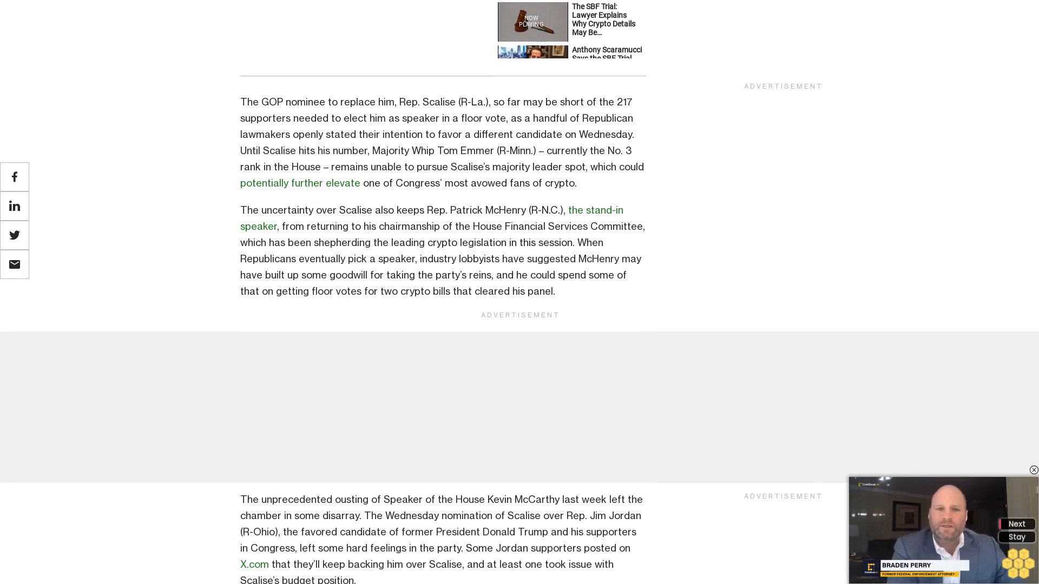
scroll(up, 3)
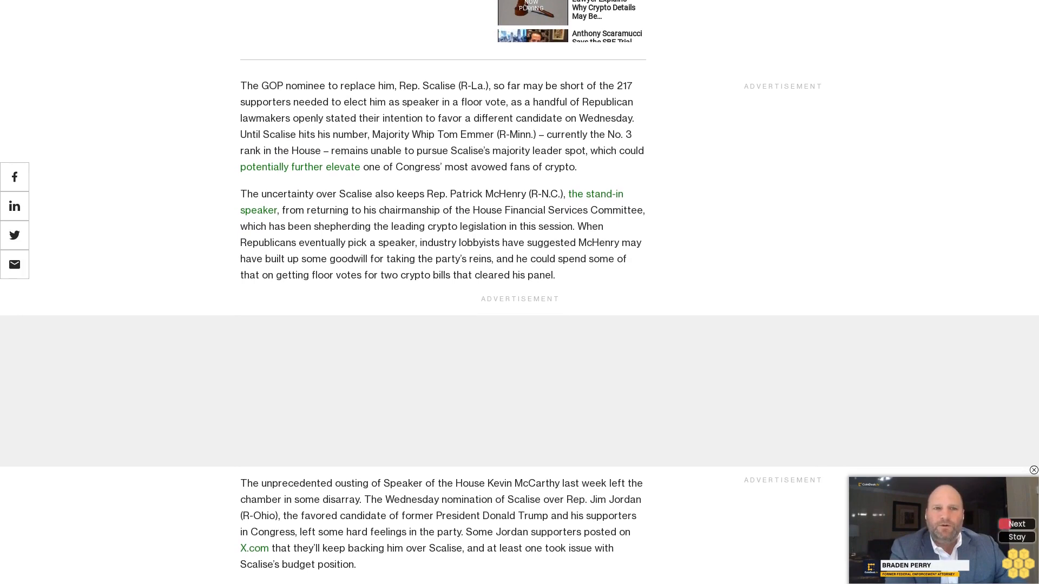
scroll(down, 3)
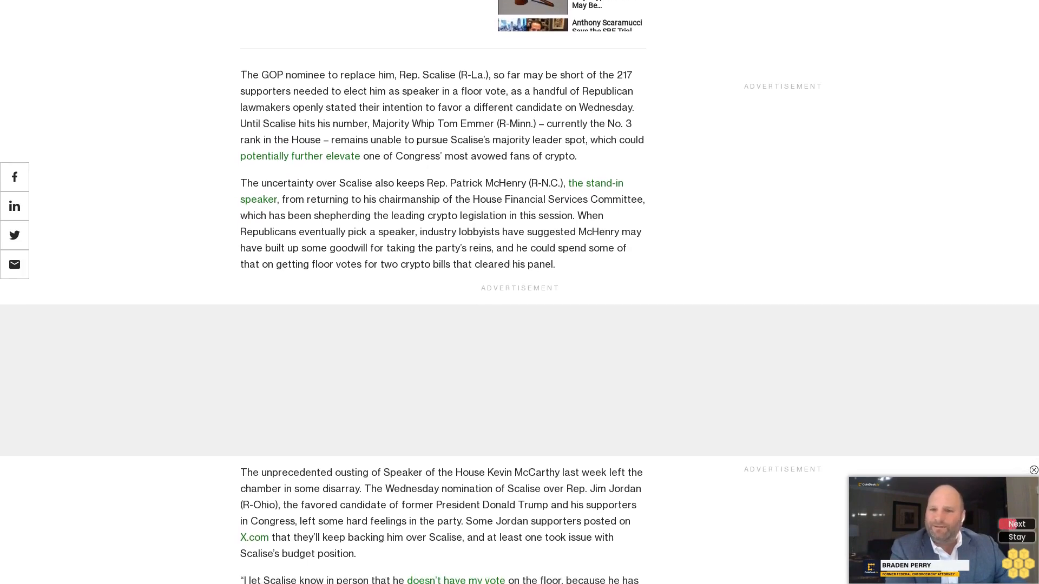
scroll(up, 3)
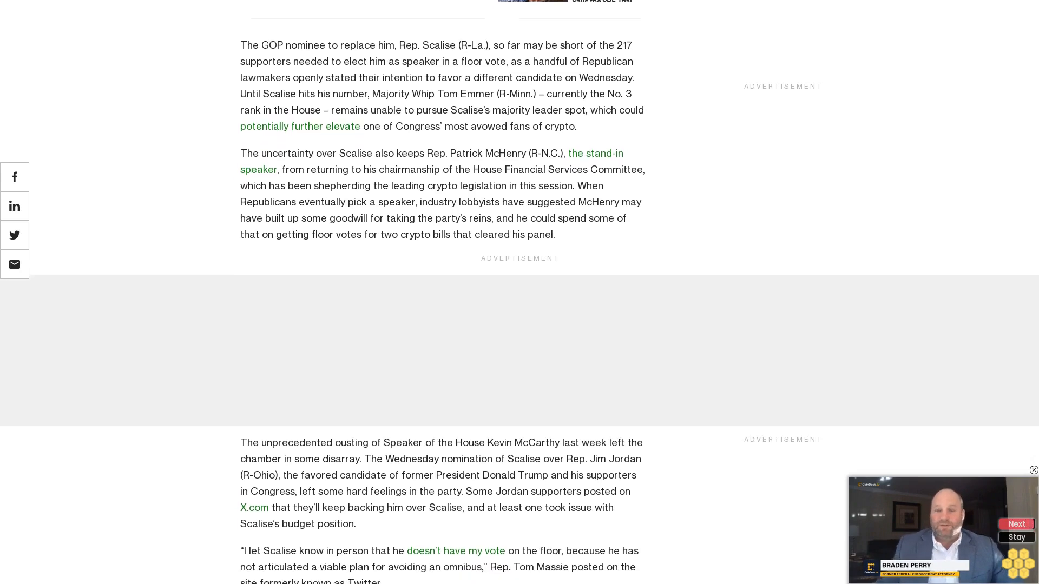
scroll(down, 3)
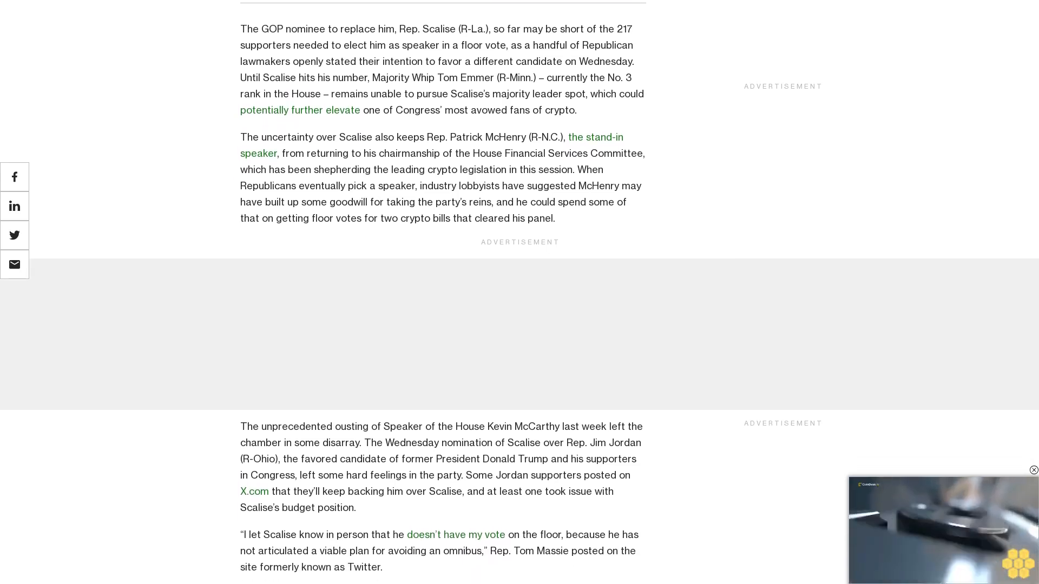
scroll(down, 3)
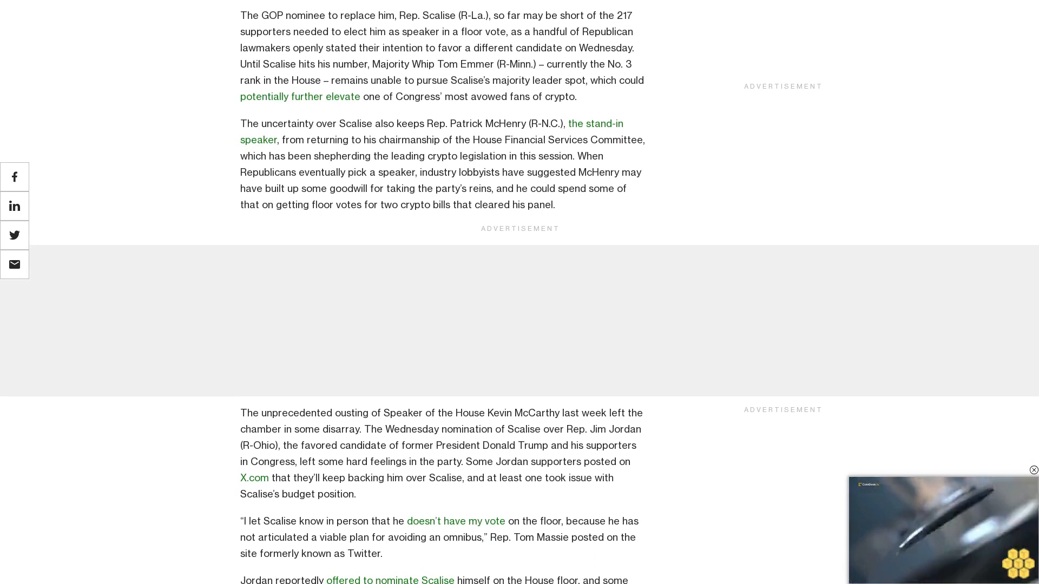
scroll(down, 3)
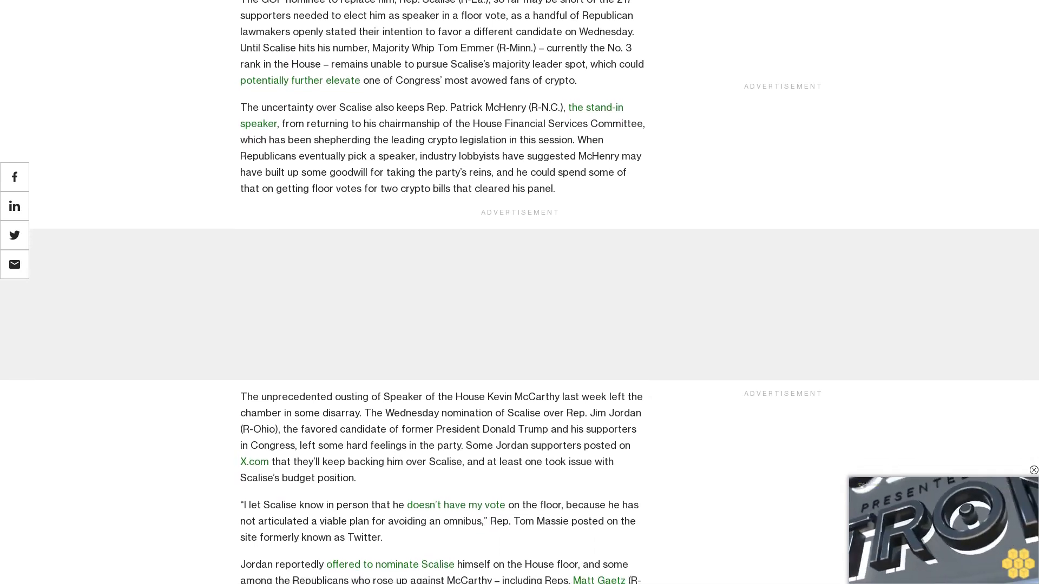
scroll(down, 3)
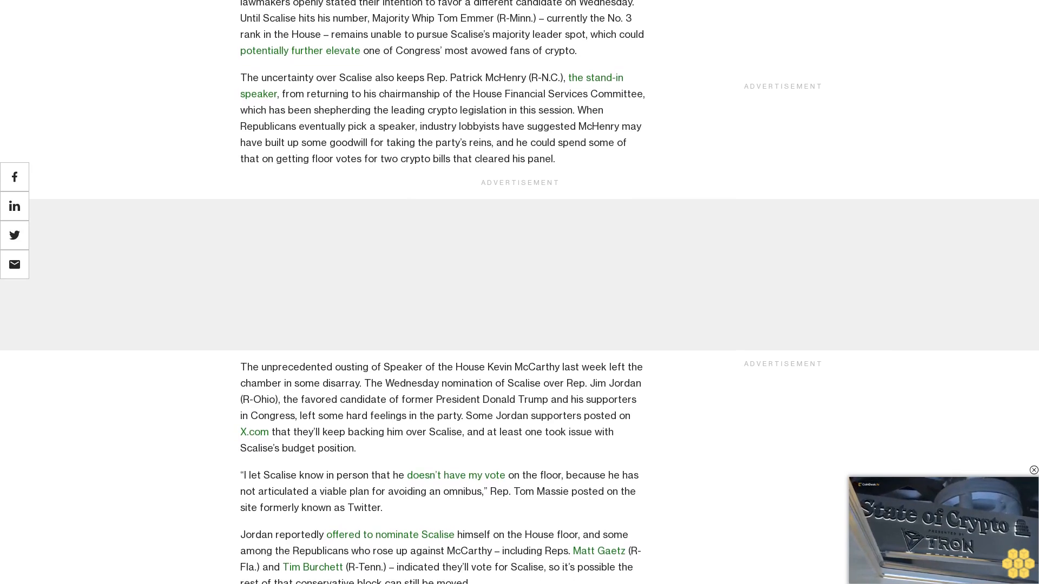
scroll(down, 3)
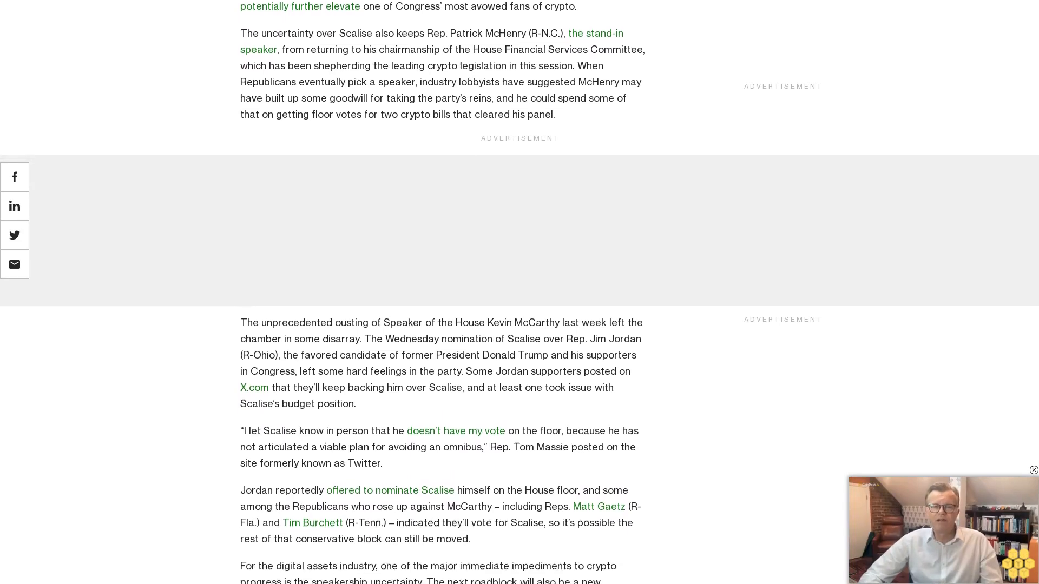
scroll(down, 3)
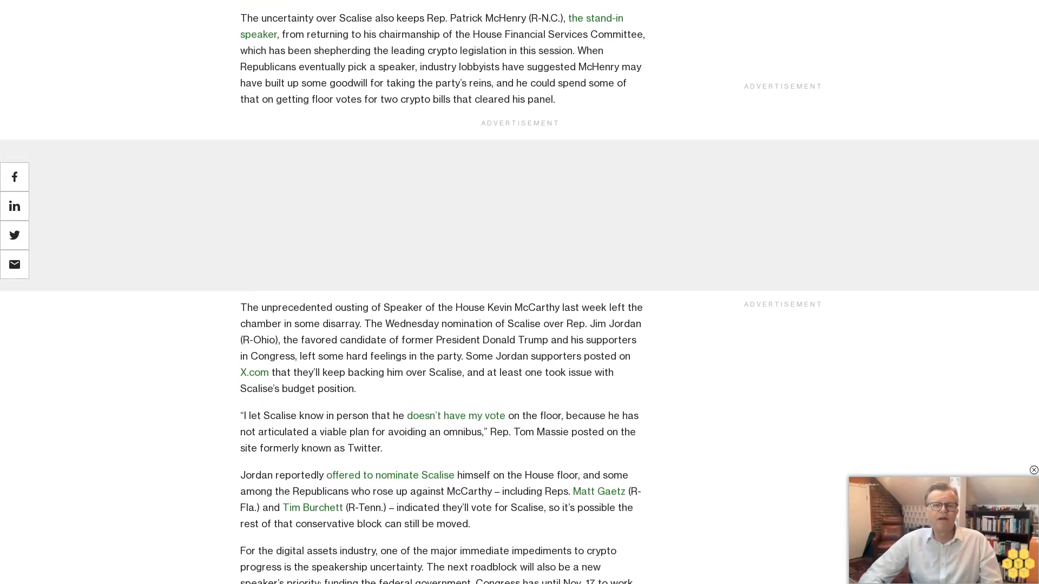
scroll(up, 3)
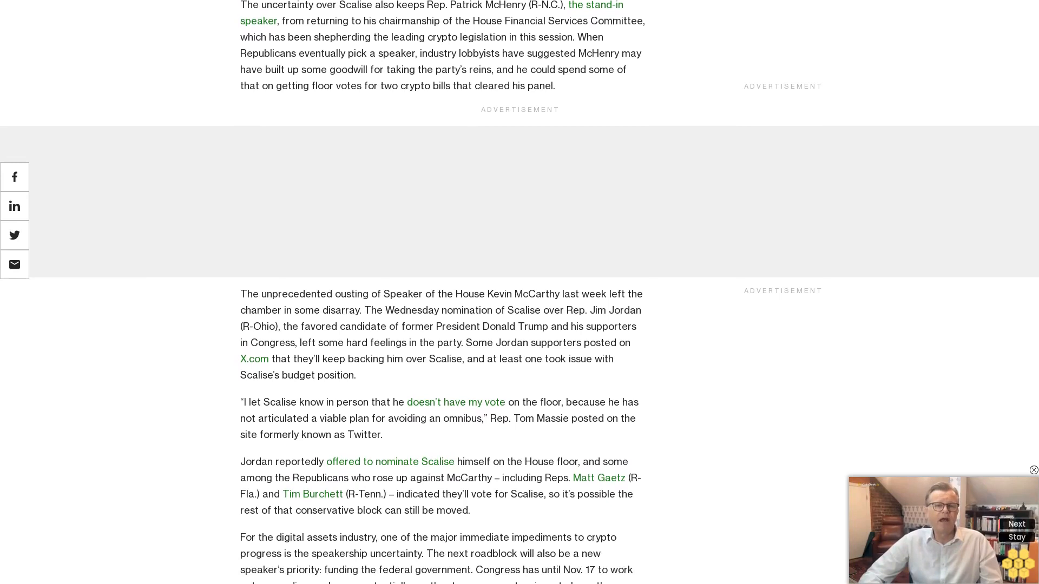
scroll(down, 3)
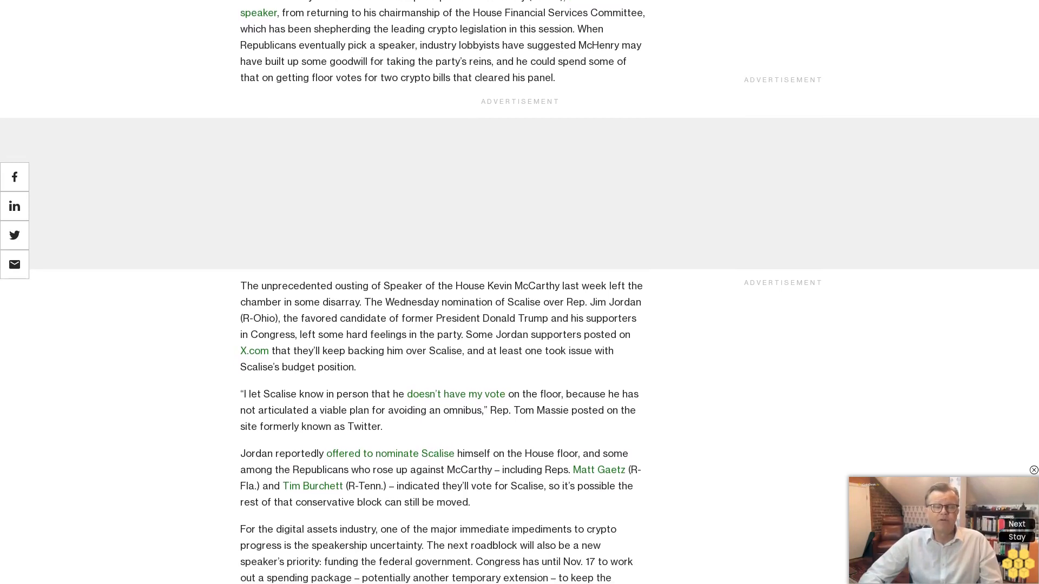
scroll(down, 3)
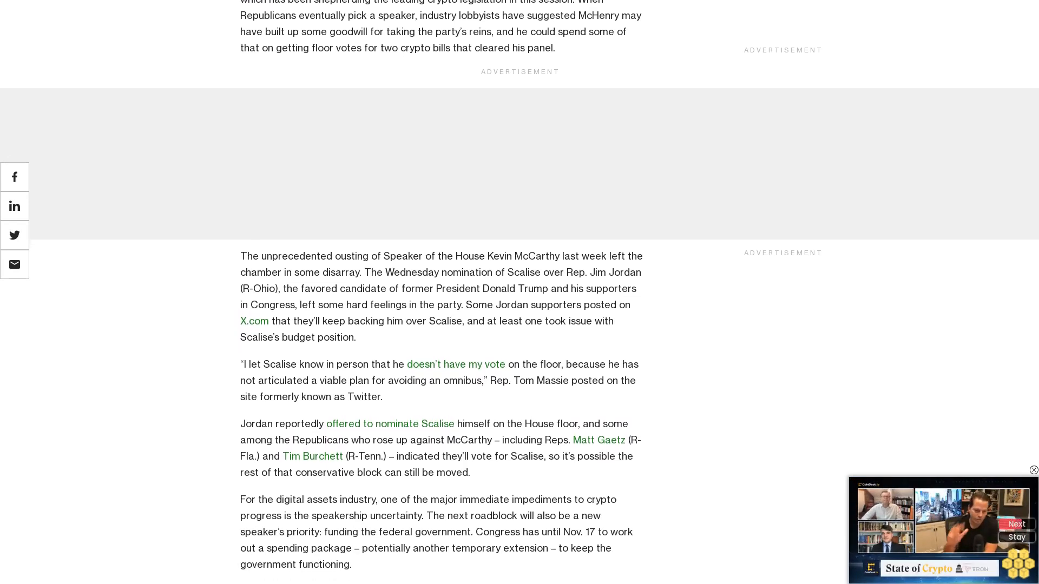
scroll(down, 3)
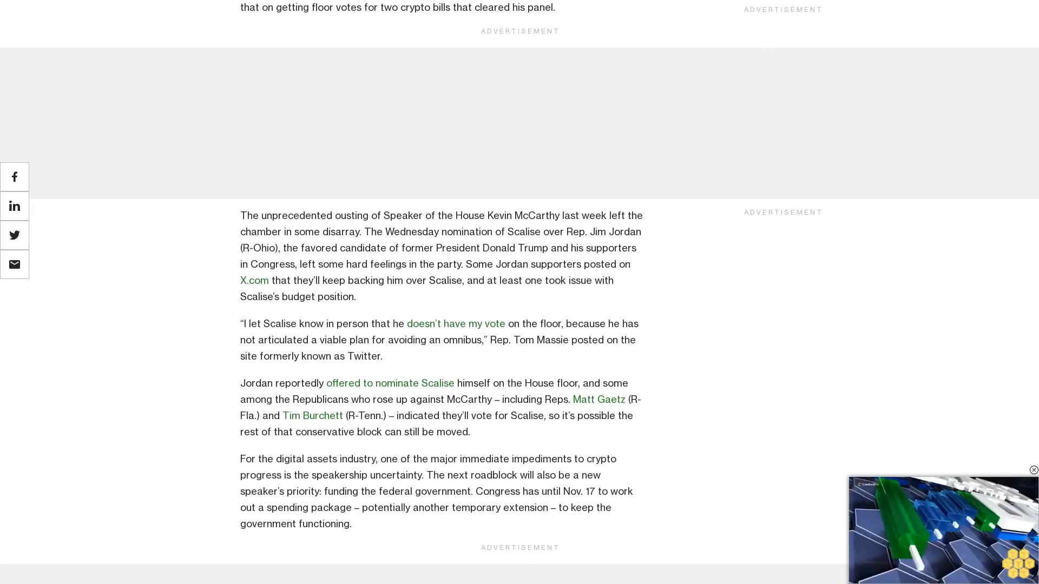
scroll(down, 3)
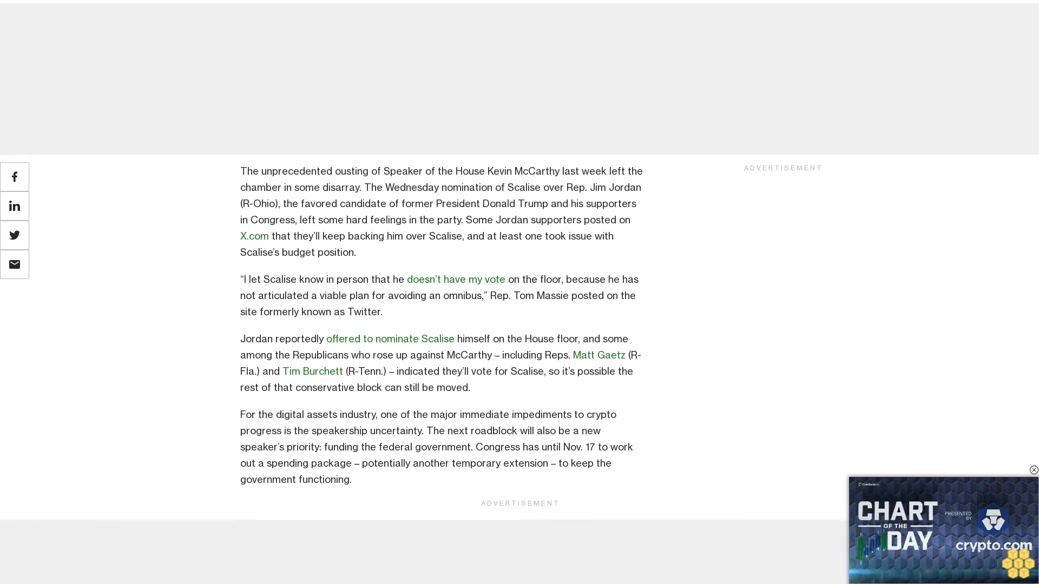
scroll(up, 3)
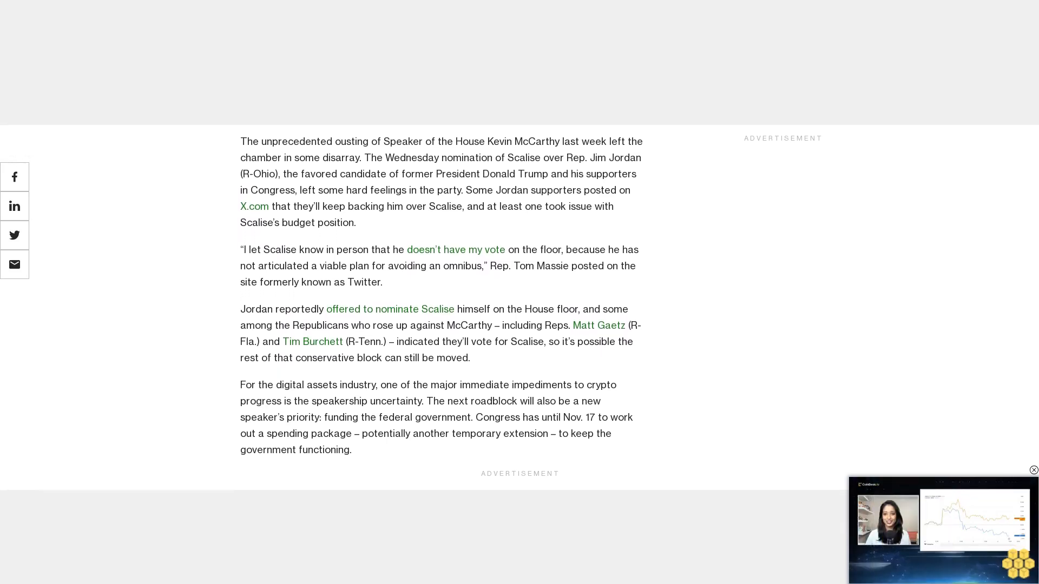
scroll(up, 3)
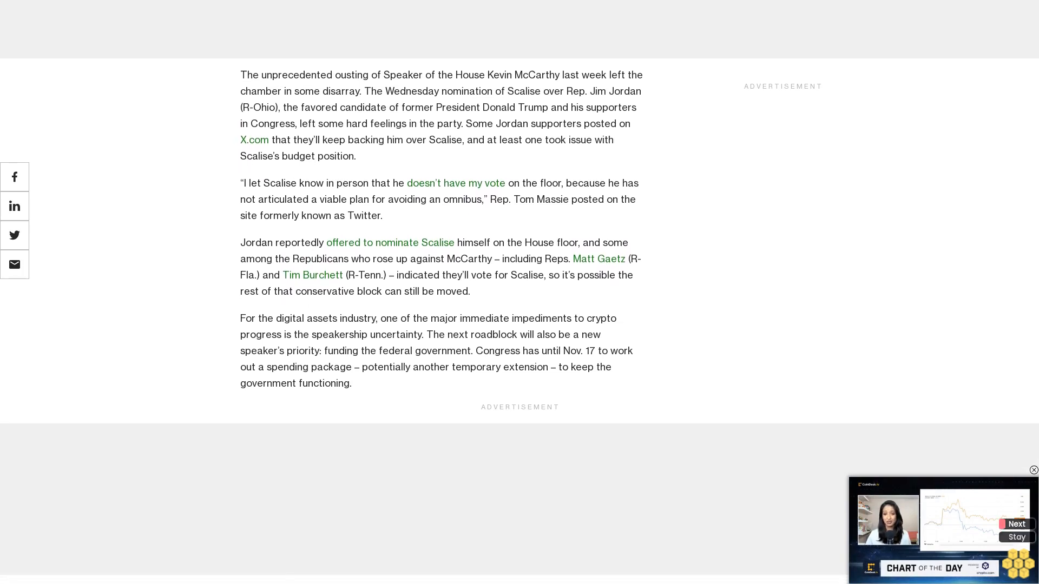
scroll(down, 3)
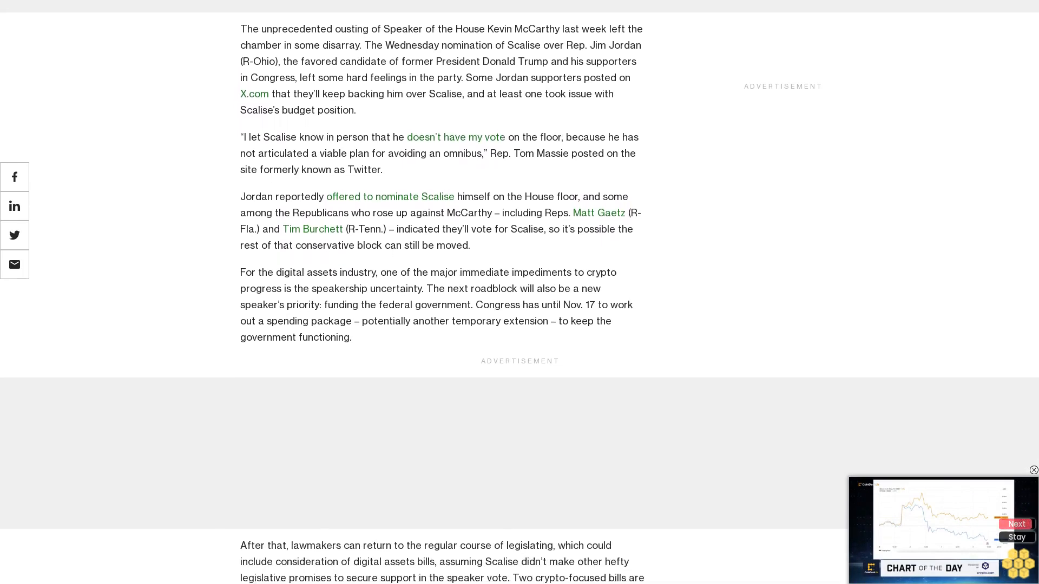
scroll(up, 3)
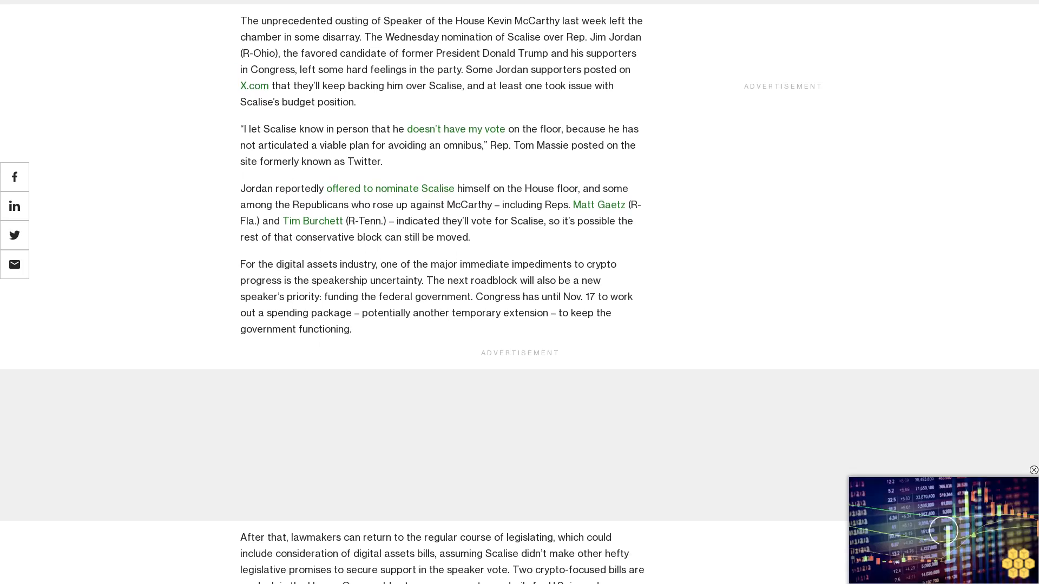
scroll(up, 3)
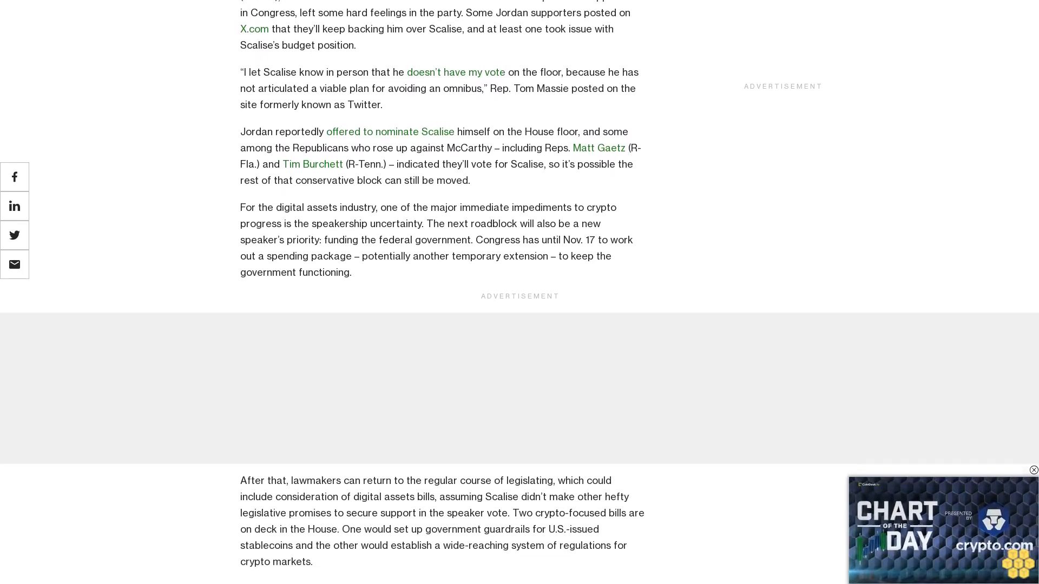
scroll(down, 3)
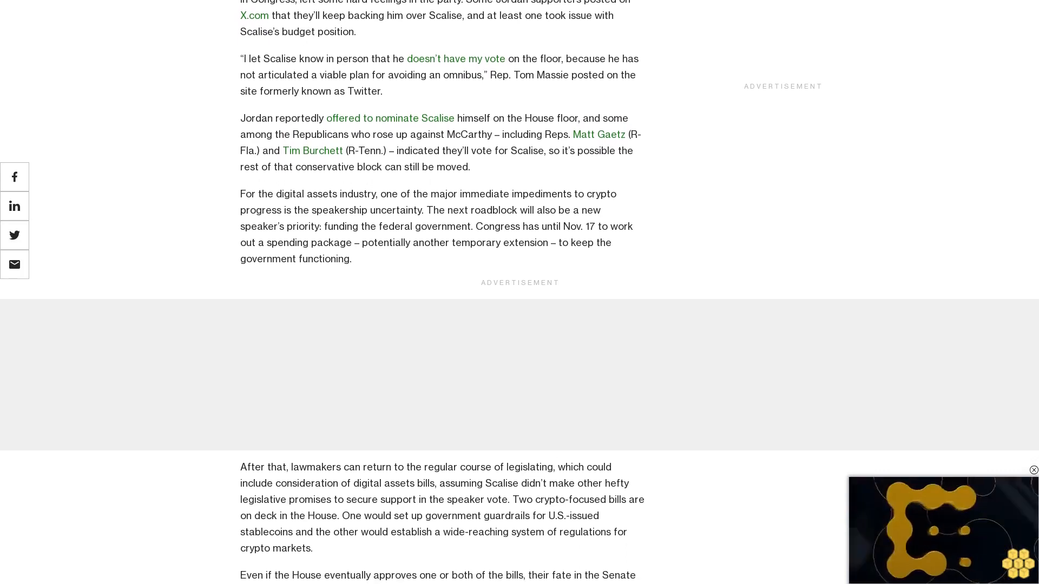
scroll(down, 3)
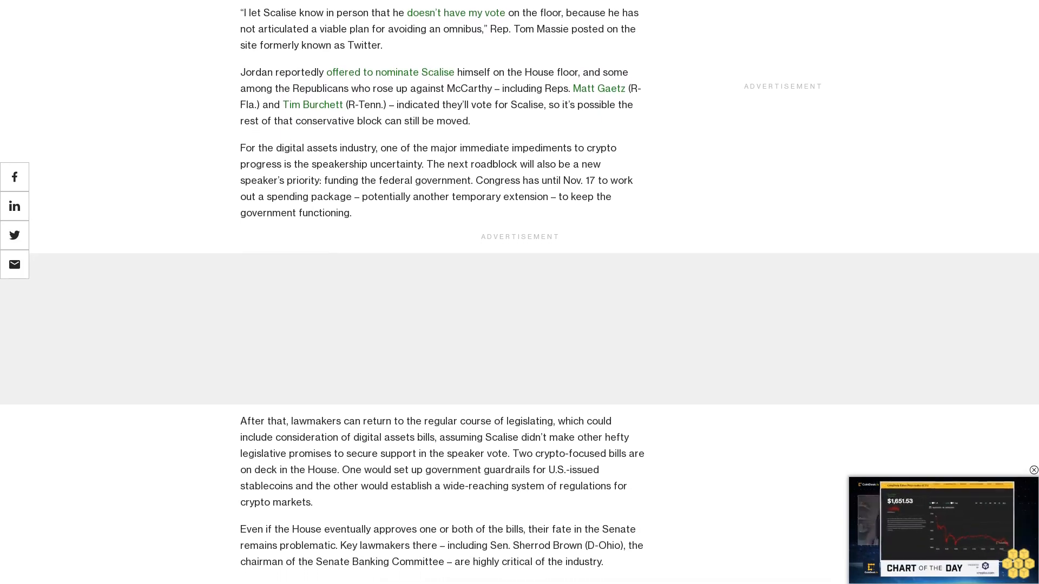
scroll(up, 3)
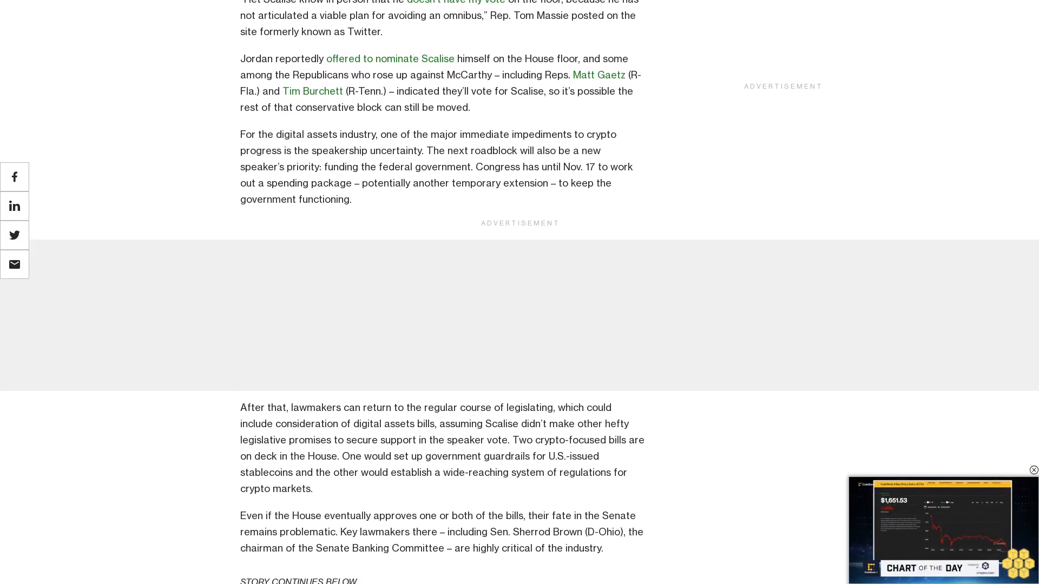
scroll(down, 3)
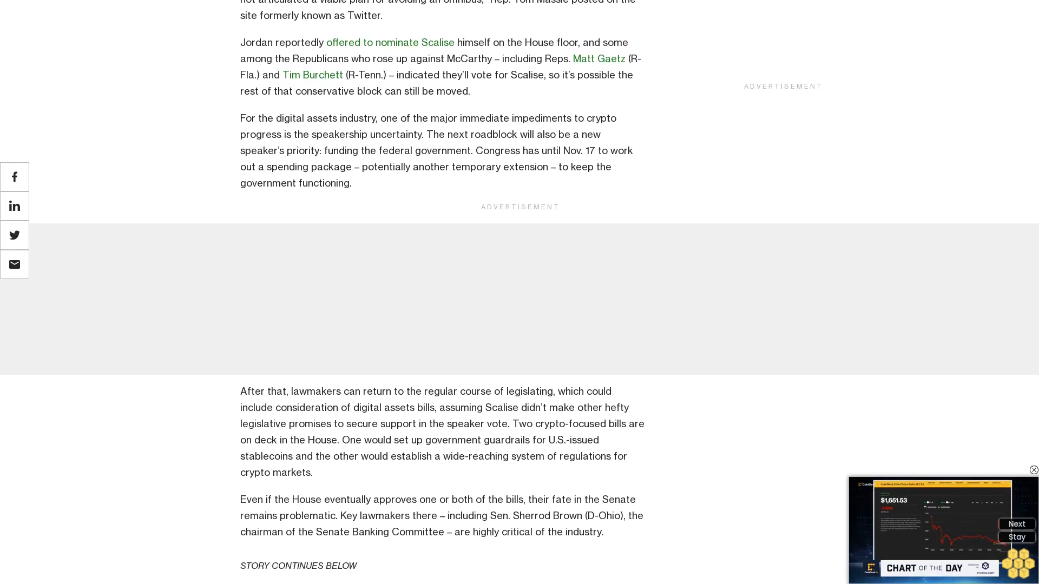